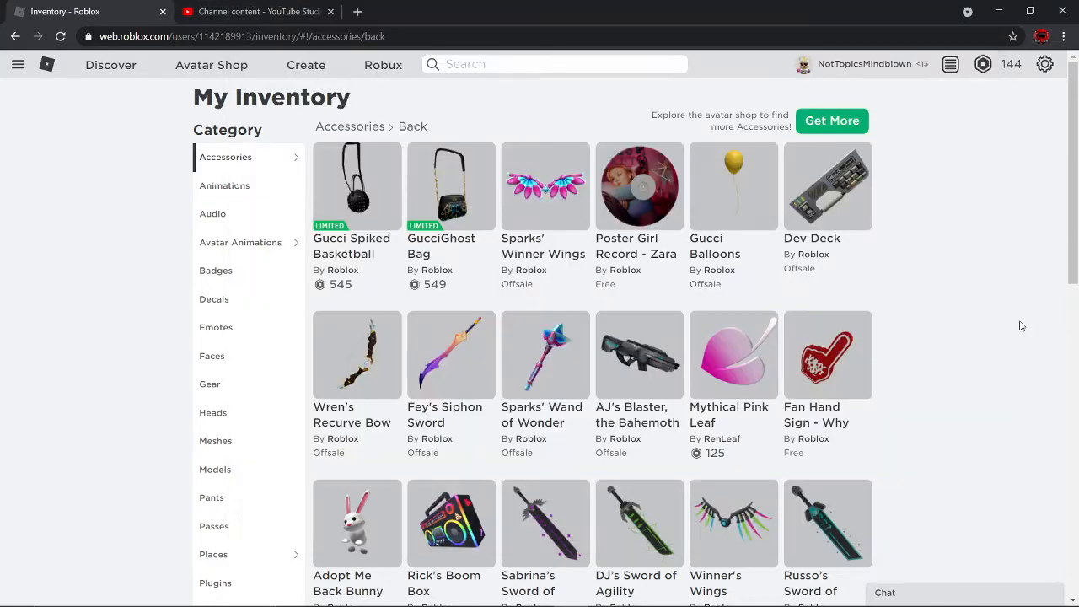
# Step: View the GucciGhost Bag catalog page and inspect the item preview in 3D, then back in 2D
pyautogui.click(452, 186)
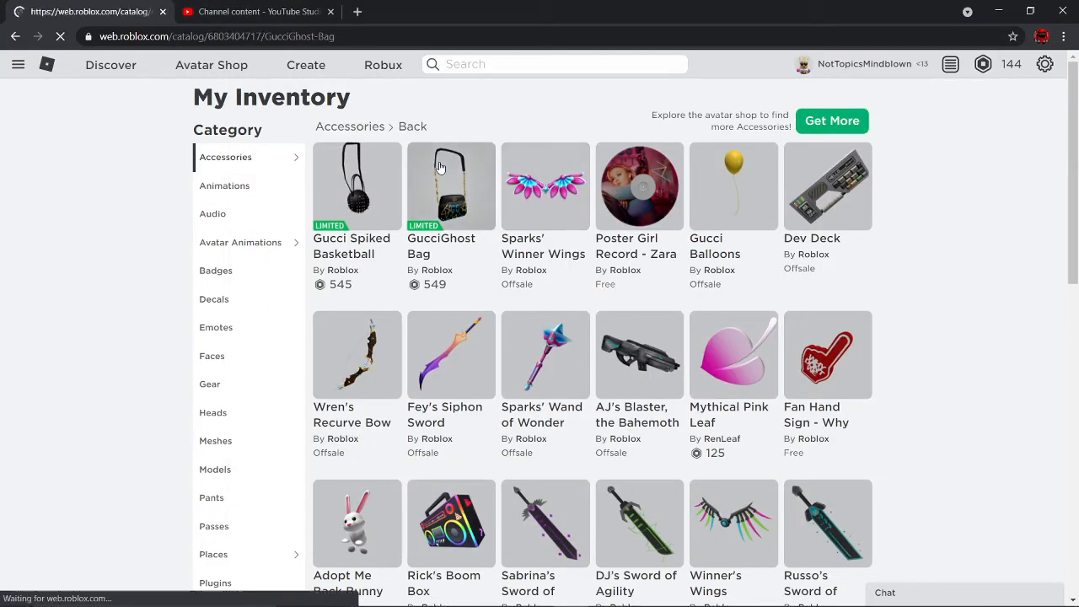
pyautogui.click(452, 185)
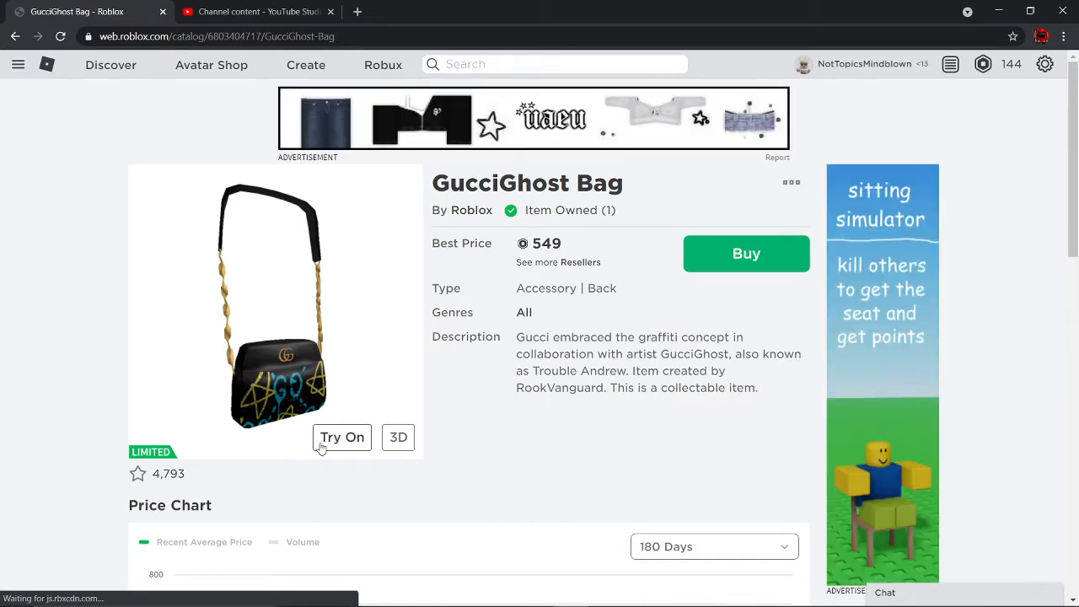
pyautogui.click(398, 437)
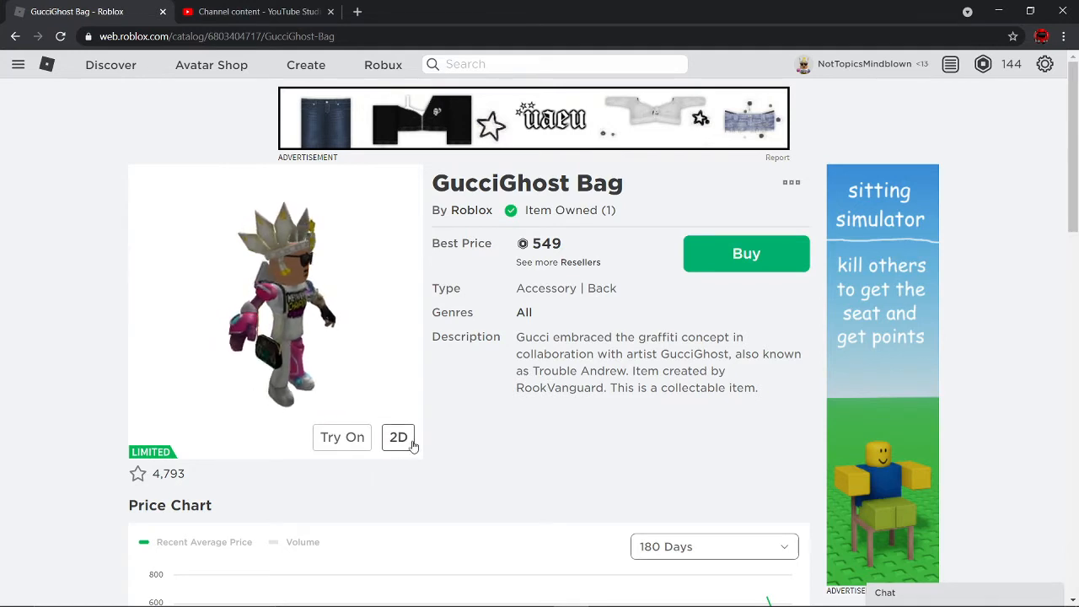
pyautogui.click(397, 436)
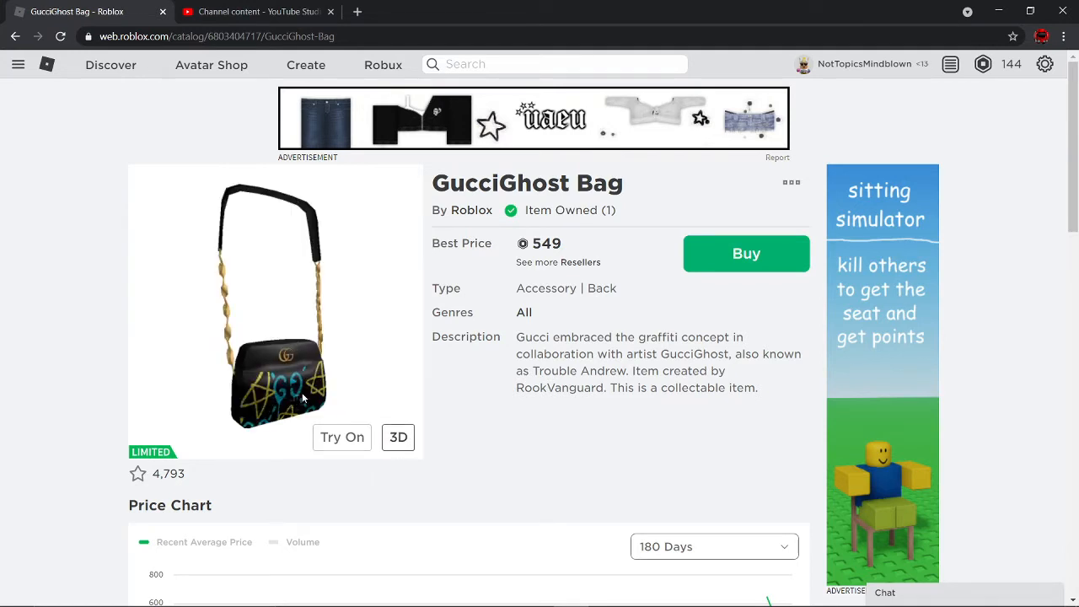
pyautogui.moveTo(794, 81)
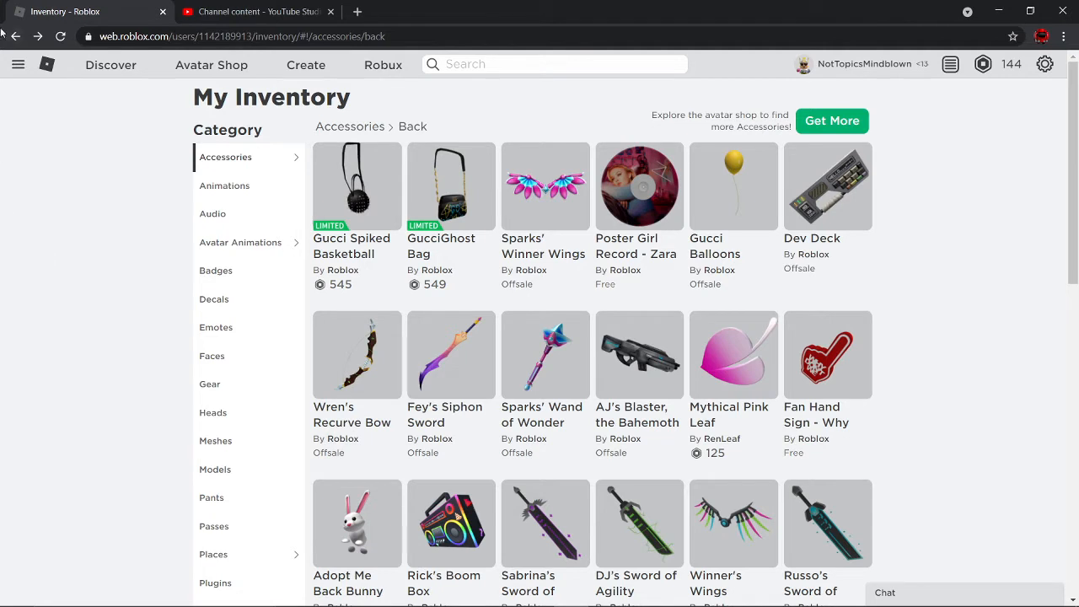
# Step: Review the list of completed trades from the site navigation menu
pyautogui.click(17, 64)
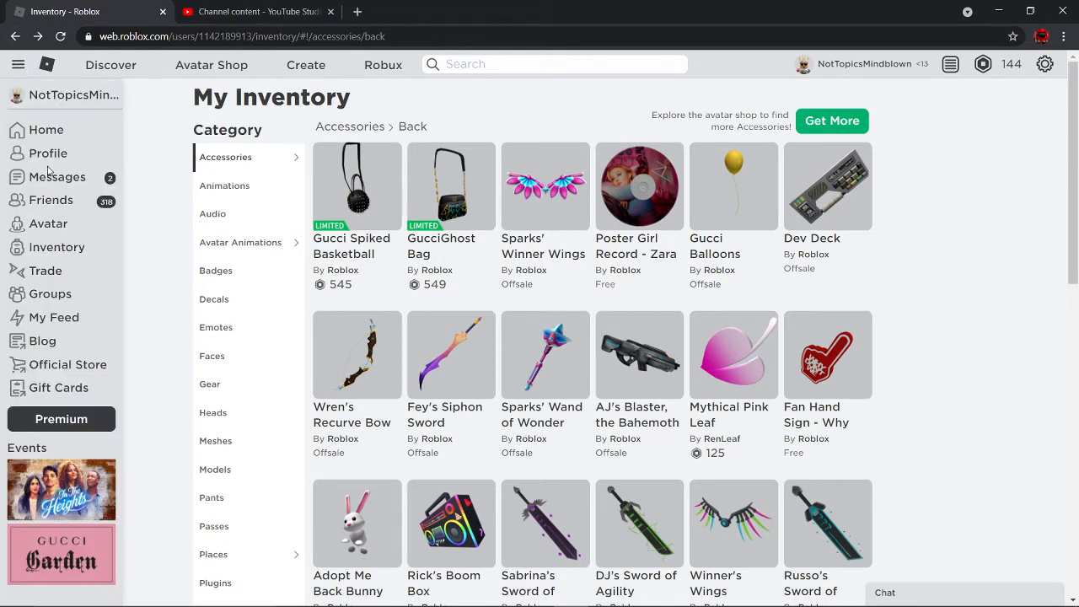
pyautogui.click(44, 270)
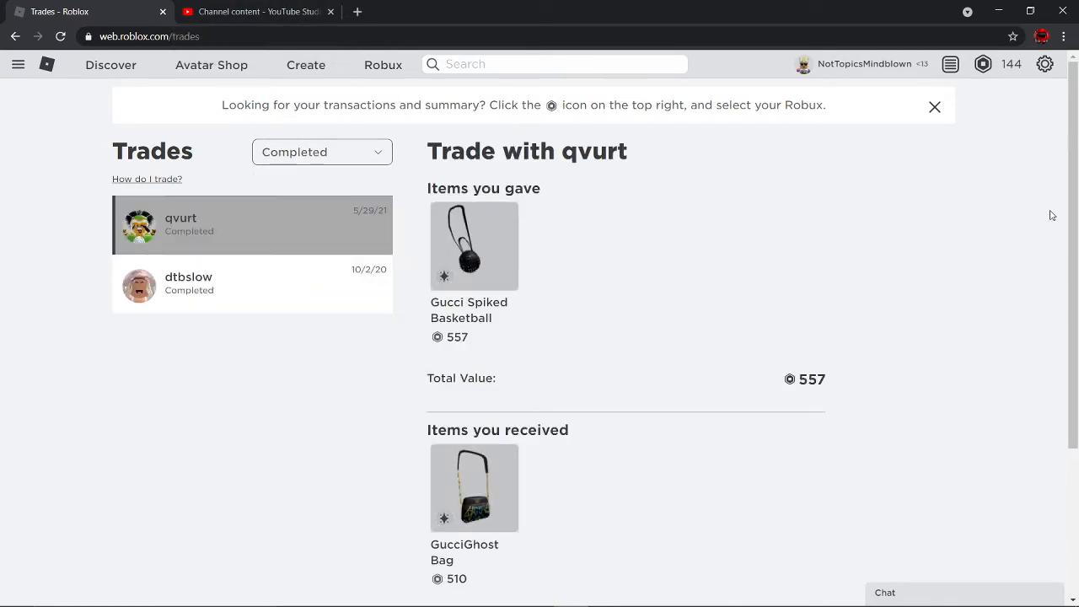
pyautogui.scroll(-3)
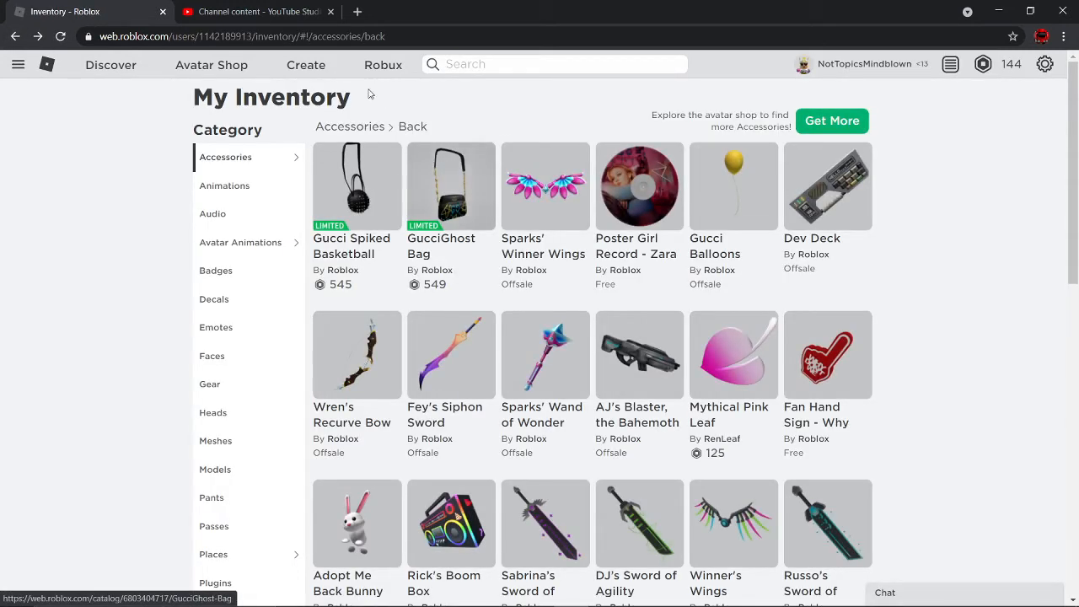
pyautogui.moveTo(450, 172)
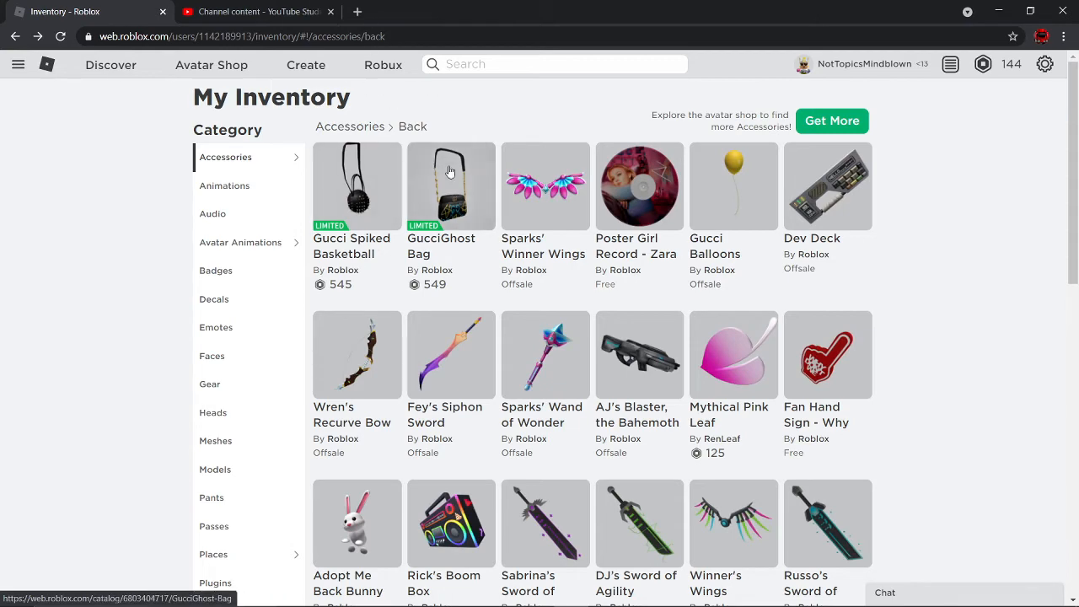
# Step: Return to the GucciGhost Bag page, try it on the avatar and preview it in 3D and 2D
pyautogui.click(452, 185)
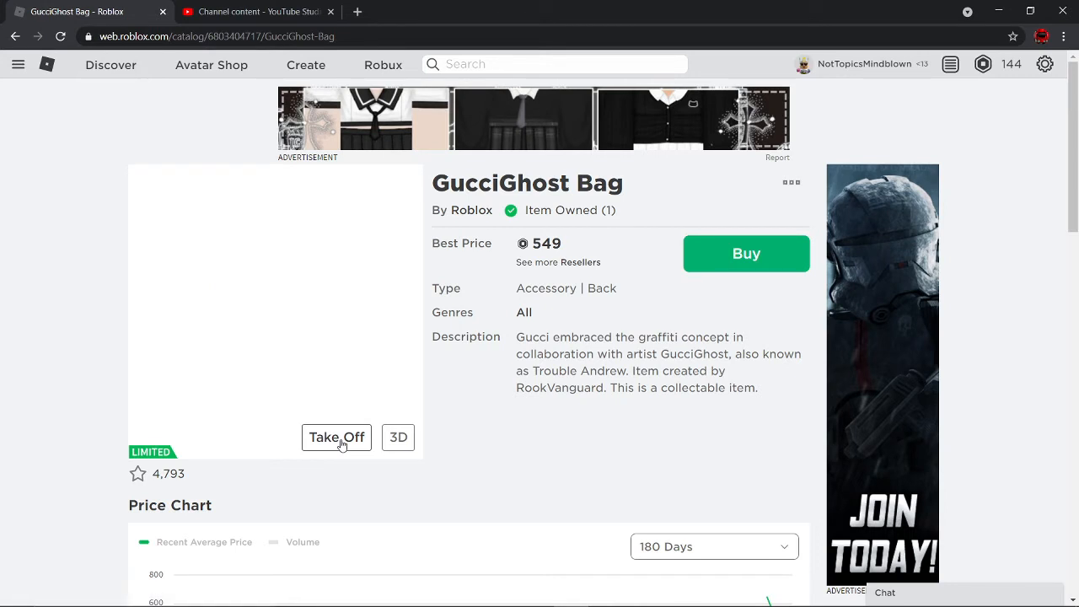
pyautogui.click(337, 437)
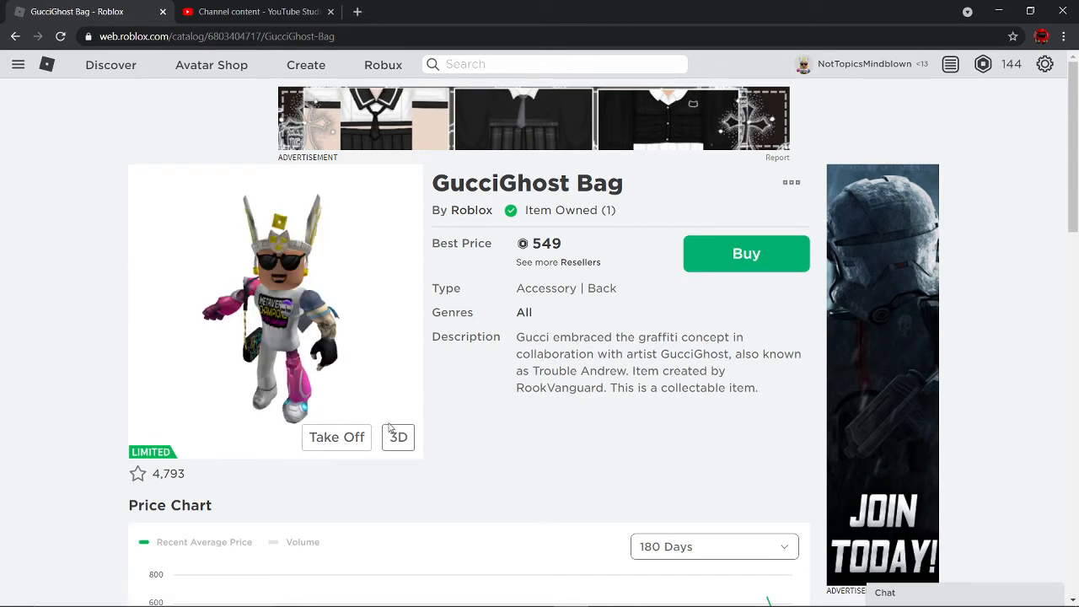
pyautogui.click(398, 437)
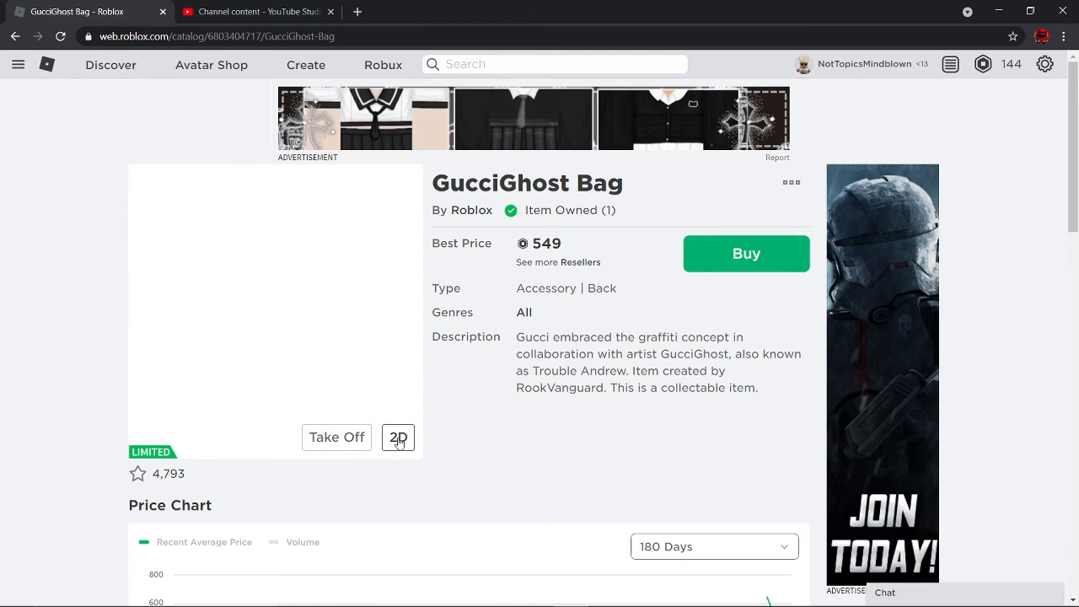
pyautogui.click(398, 436)
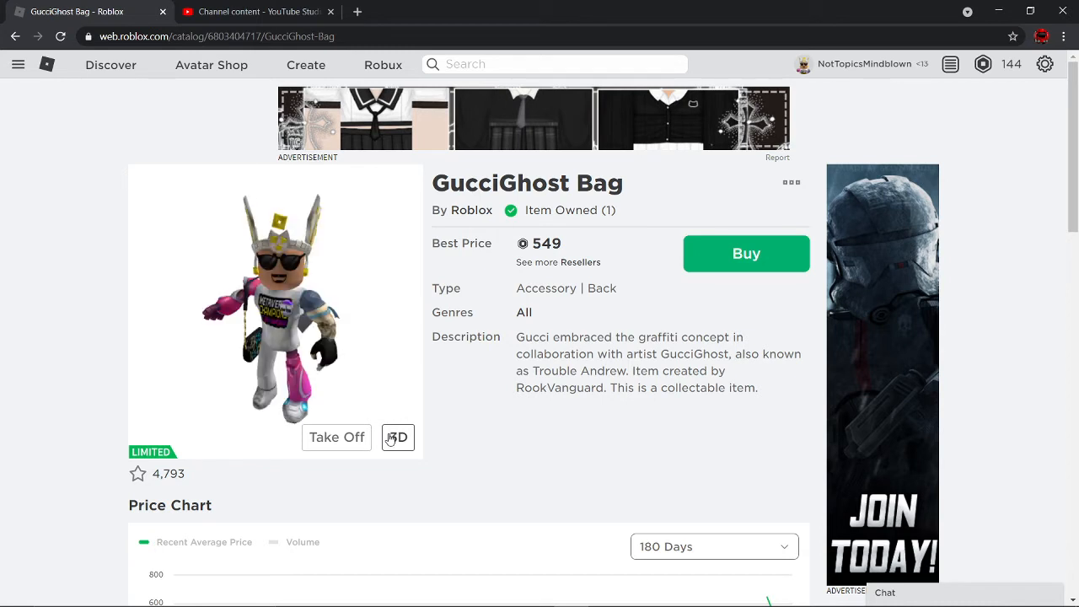
pyautogui.moveTo(17, 71)
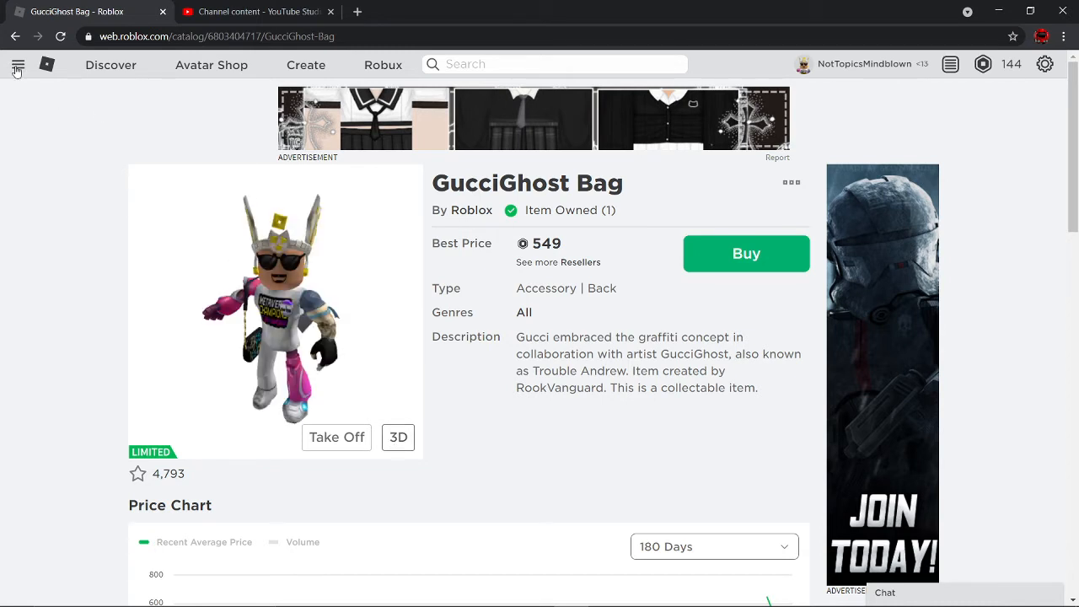
# Step: Take the bag off the avatar so the catalog page previews the bag alone
pyautogui.click(17, 64)
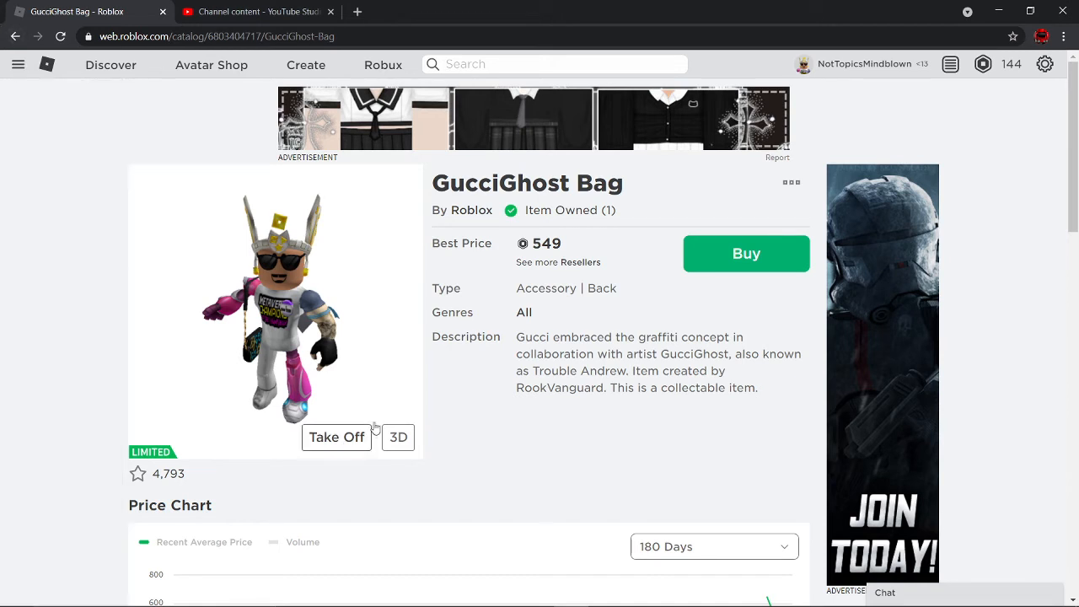
pyautogui.click(337, 436)
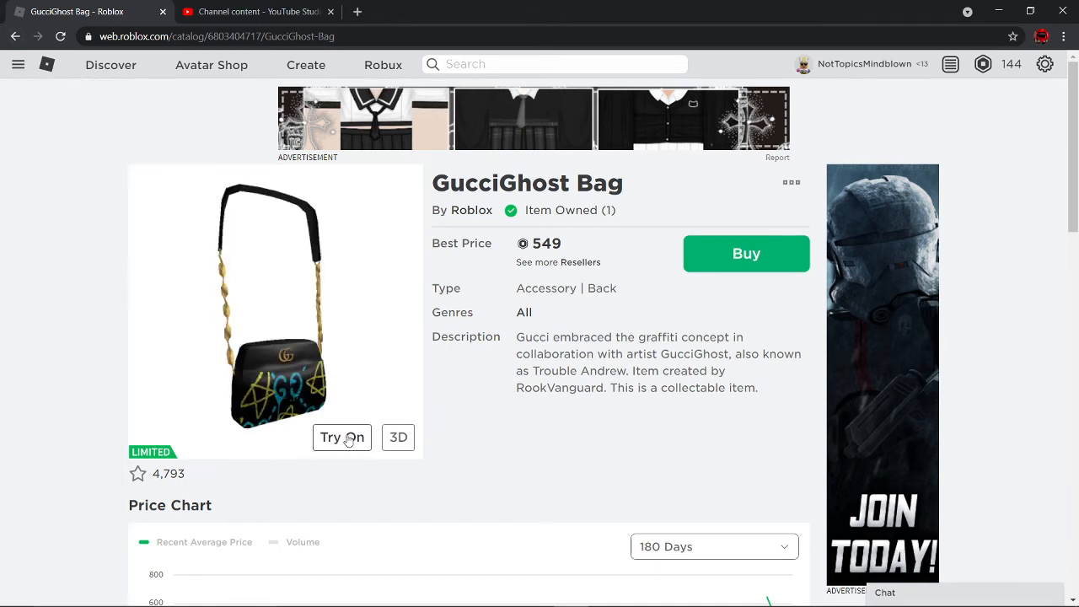
pyautogui.scroll(-3)
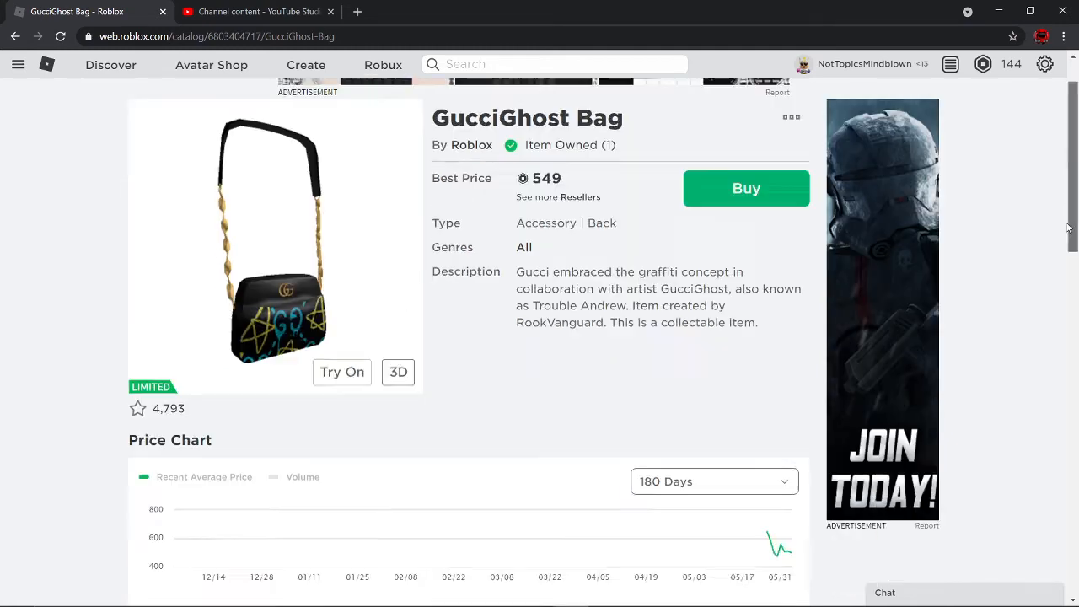
pyautogui.scroll(-3)
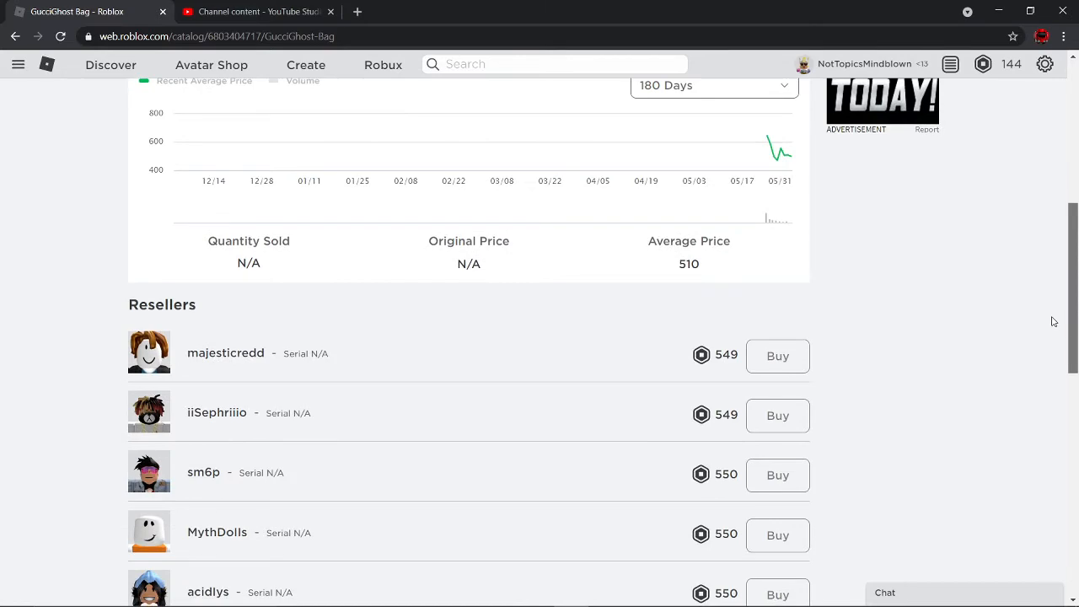
pyautogui.scroll(-3)
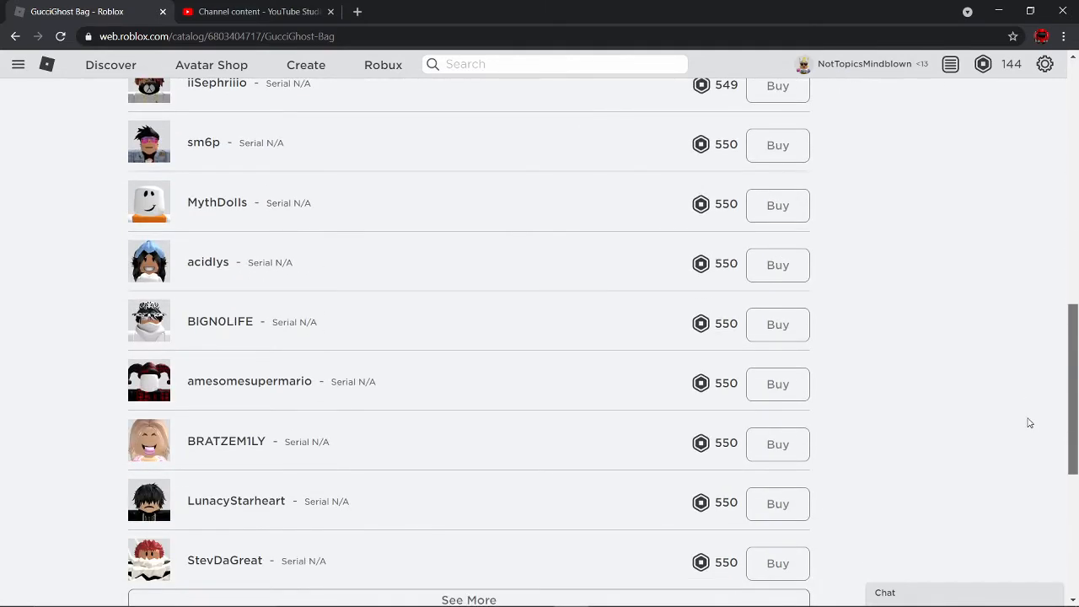
pyautogui.scroll(3)
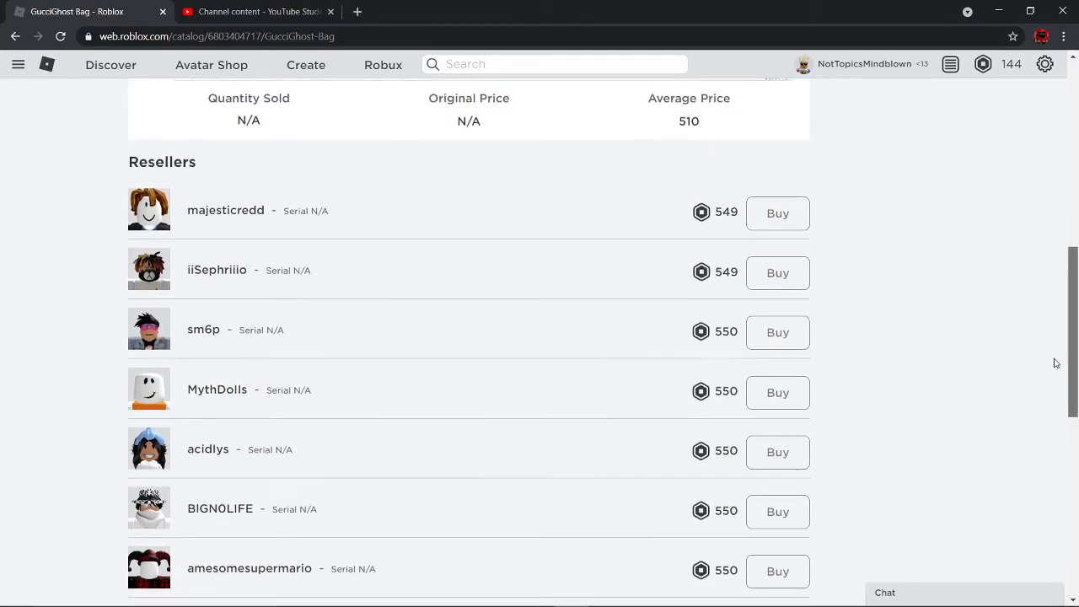
pyautogui.scroll(3)
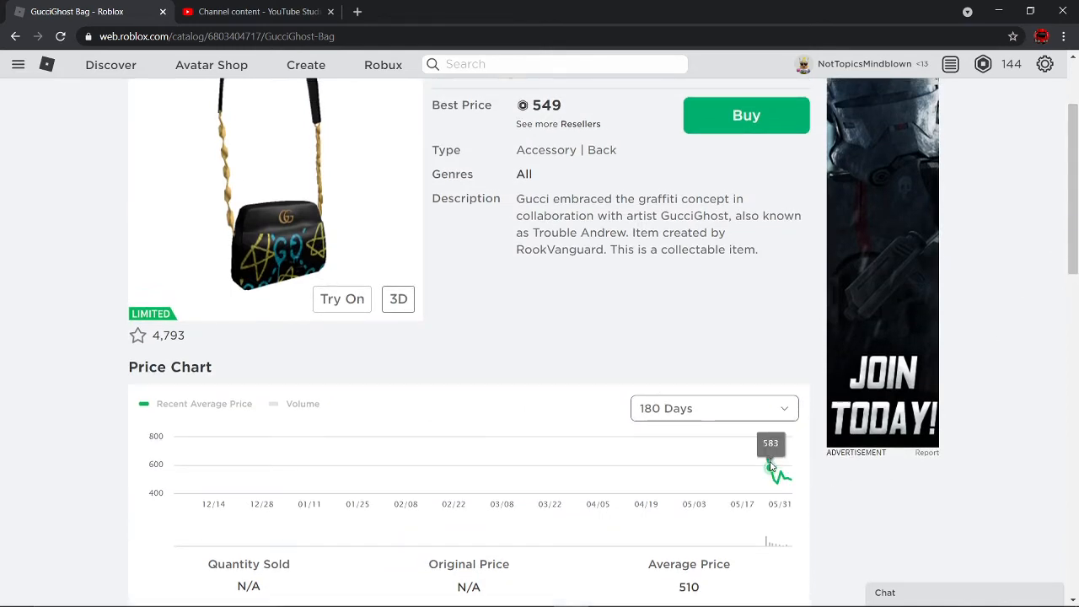
pyautogui.moveTo(295, 530)
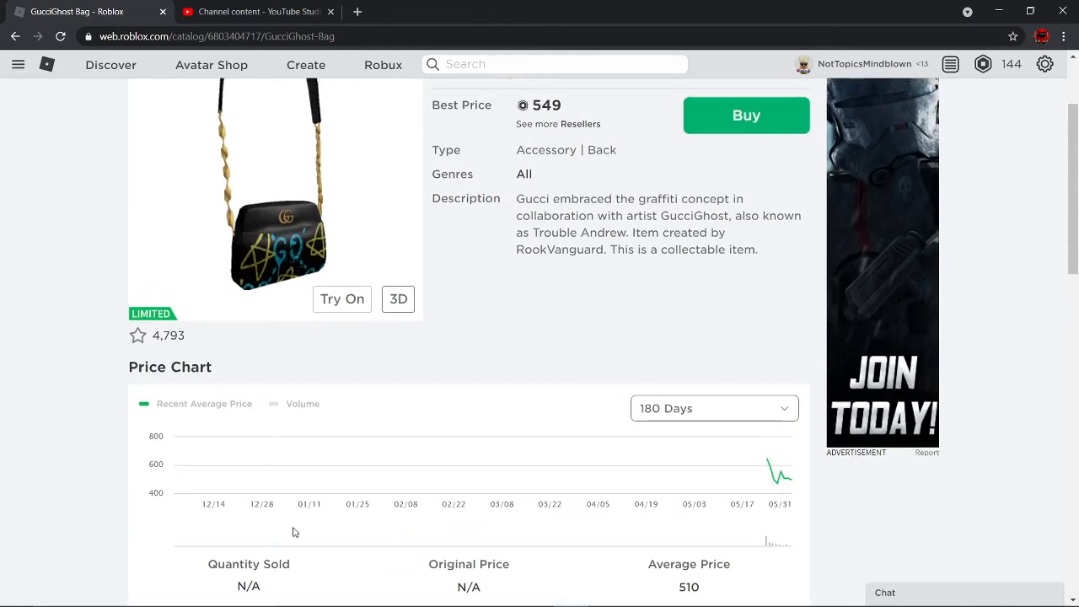
pyautogui.moveTo(783, 472)
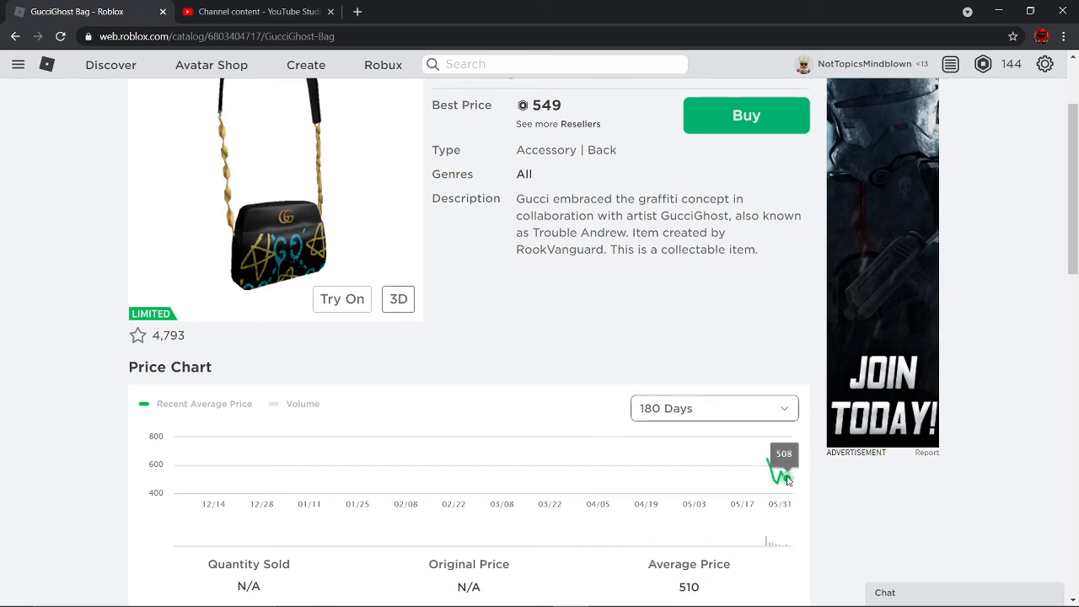
pyautogui.moveTo(779, 475)
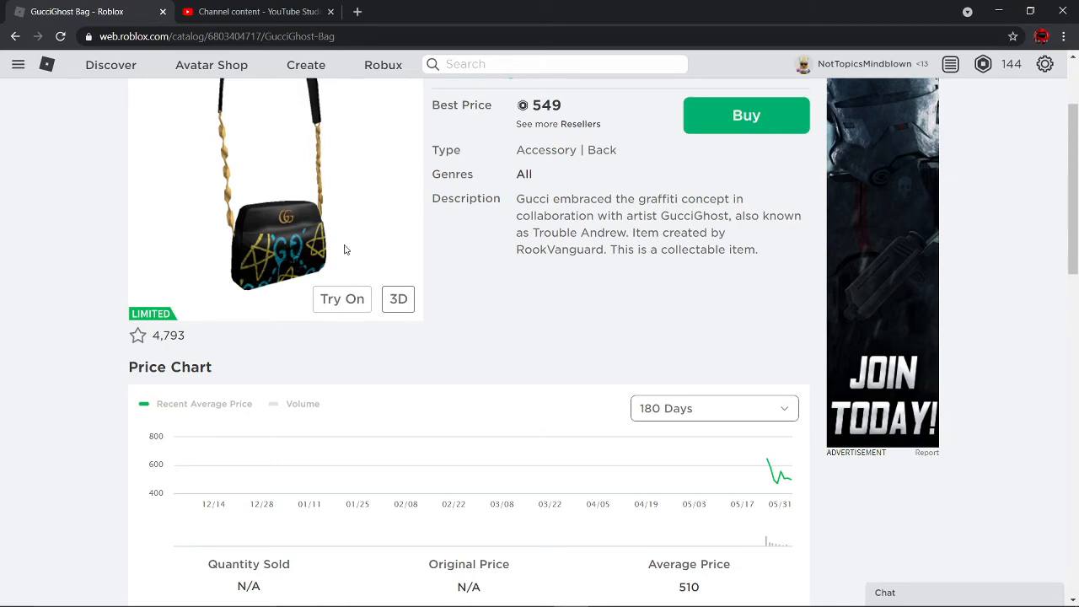
# Step: Wear the GucciGhost Bag on the avatar and toggle the outfit preview between 3D and 2D, ending in 3D
pyautogui.click(340, 298)
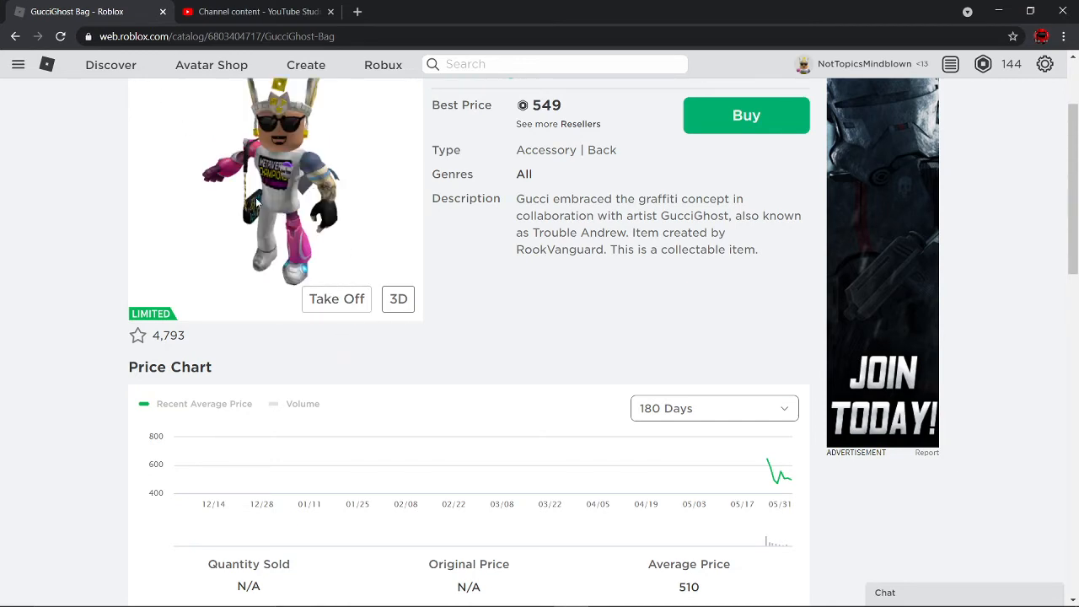
pyautogui.click(398, 300)
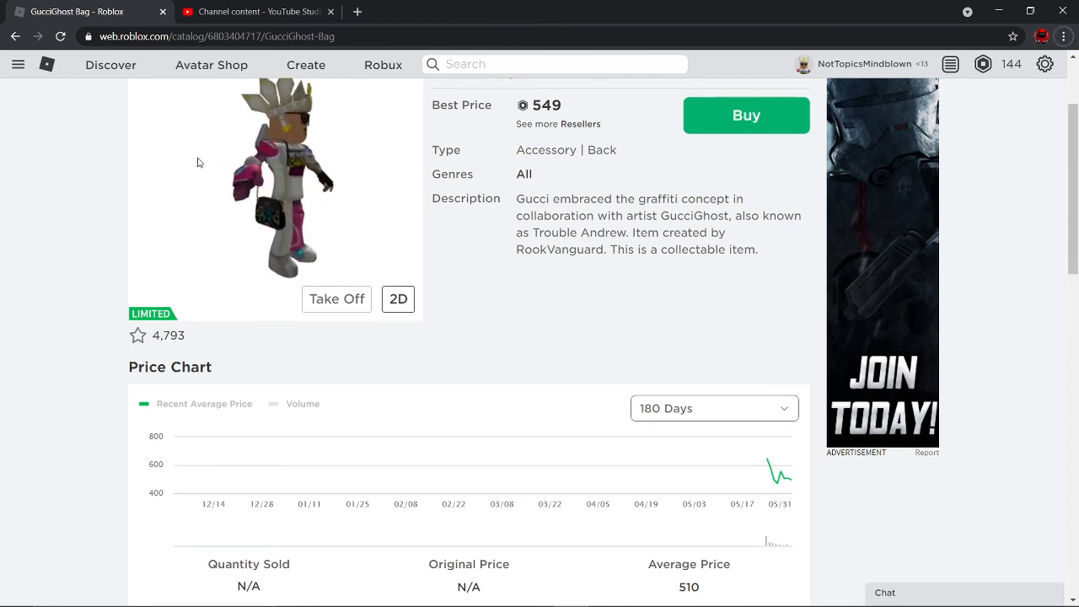
pyautogui.click(398, 298)
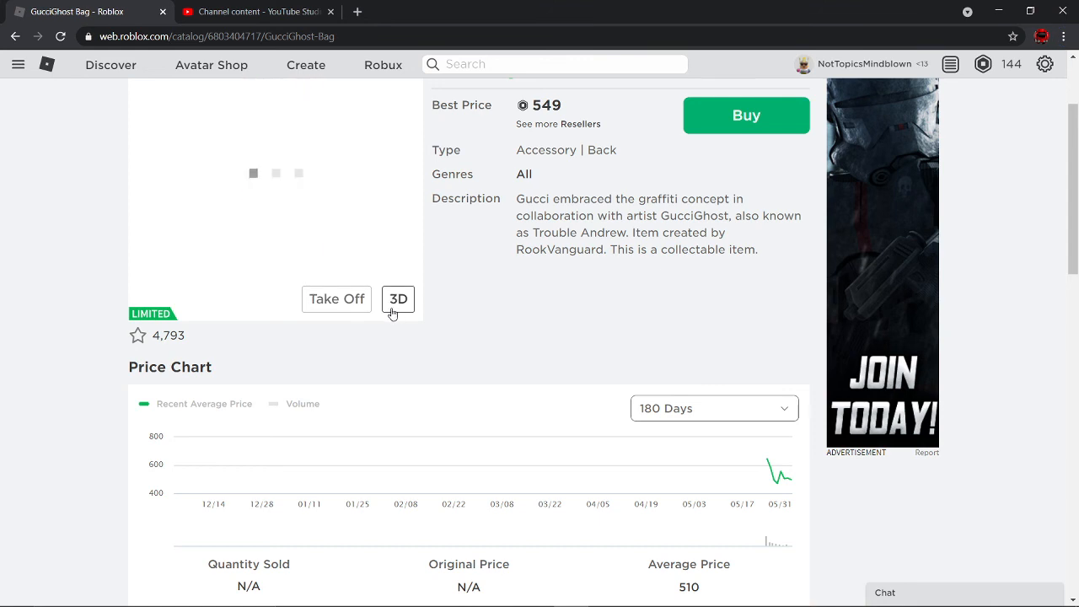
pyautogui.click(398, 298)
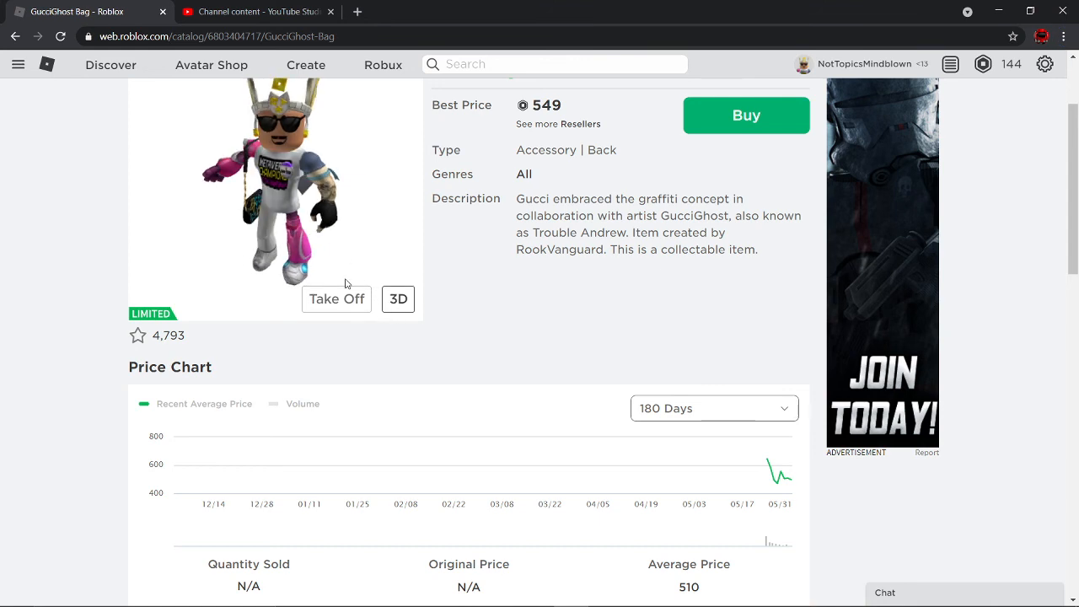
pyautogui.click(398, 298)
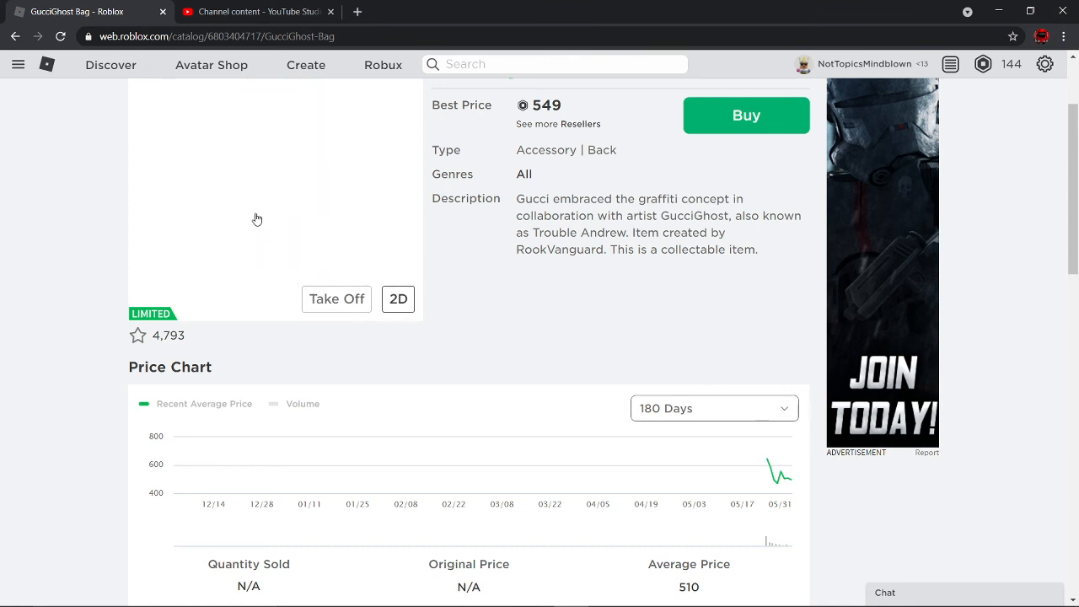